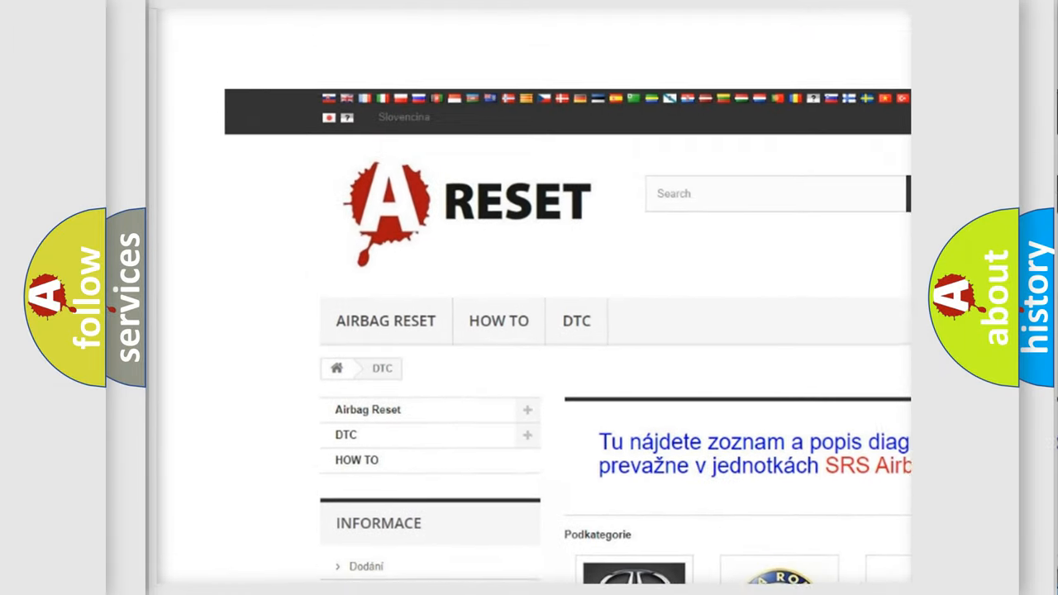
Scroll the DTC brand grid and open GMC's code list, showing codes like B0002 and B0012.
scroll(down, 3)
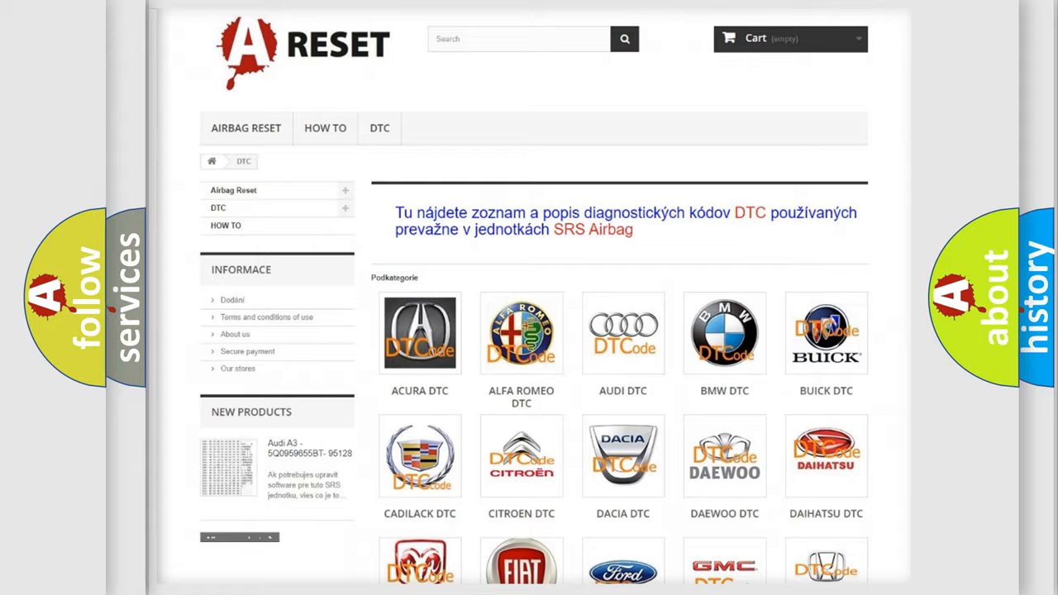
scroll(down, 3)
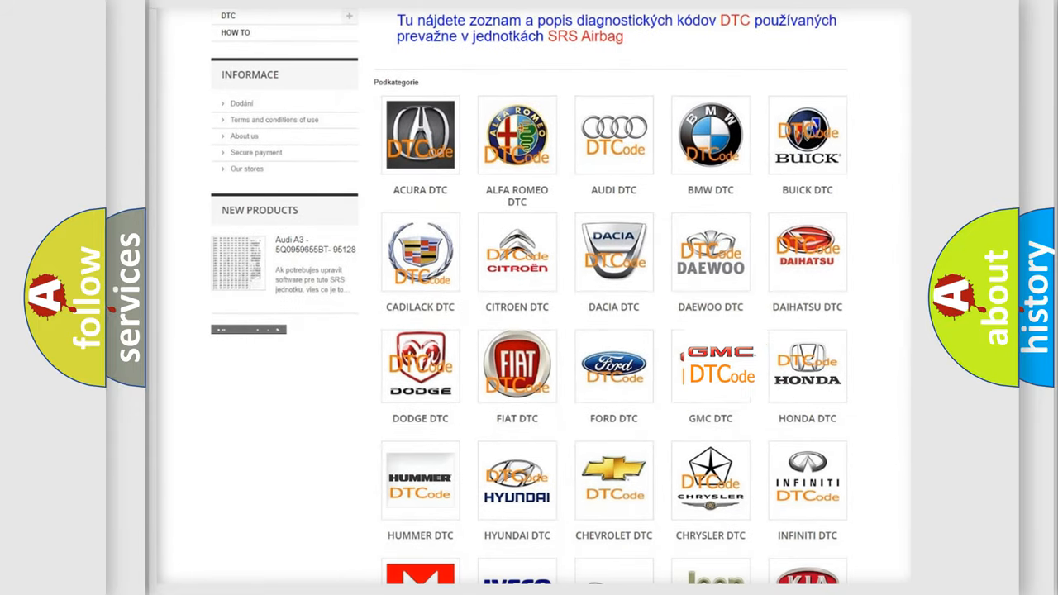
click(710, 365)
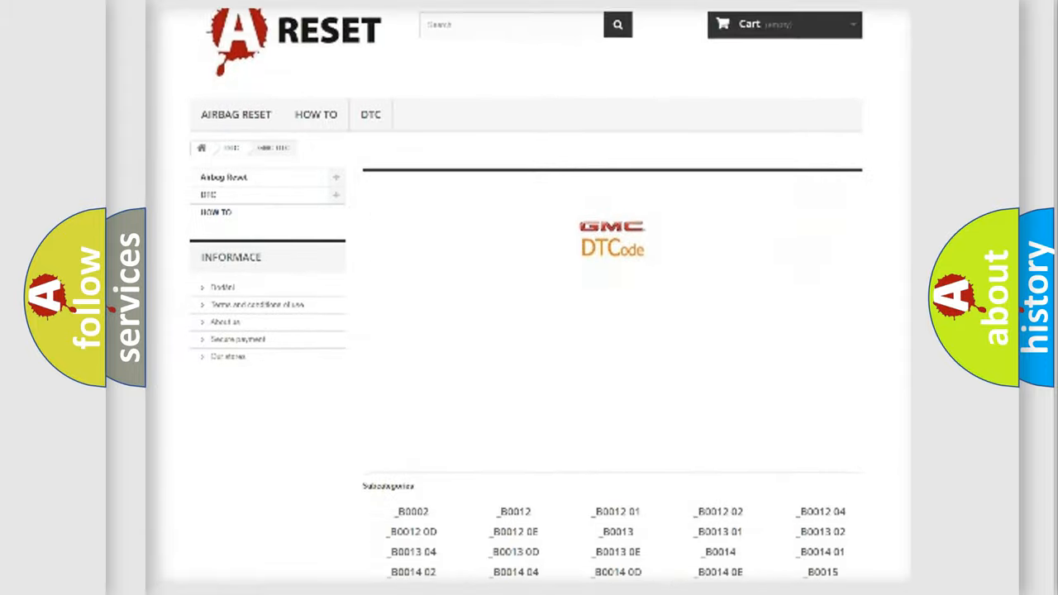
scroll(down, 3)
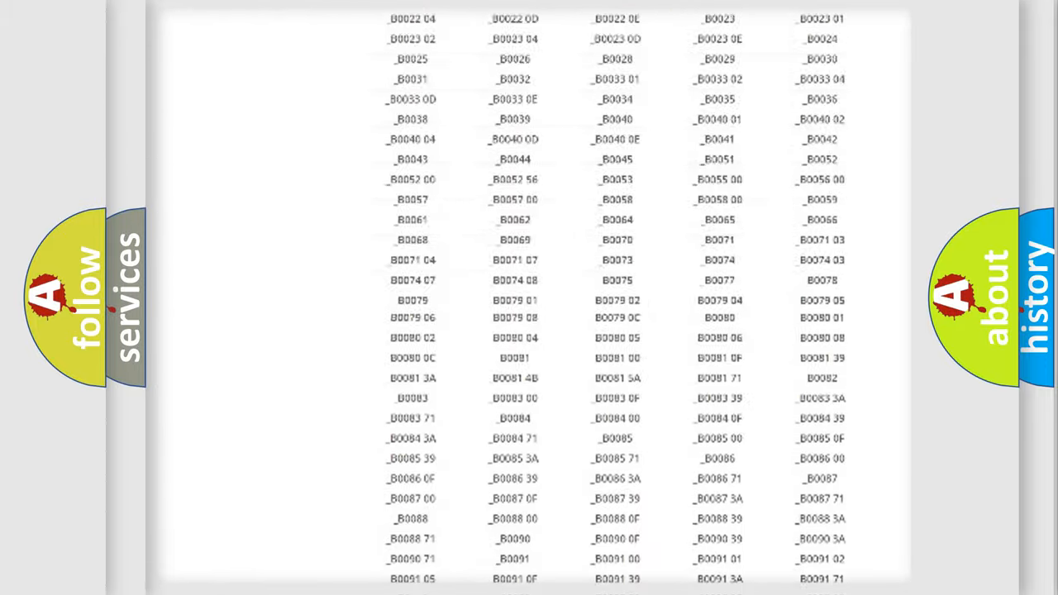
scroll(up, 3)
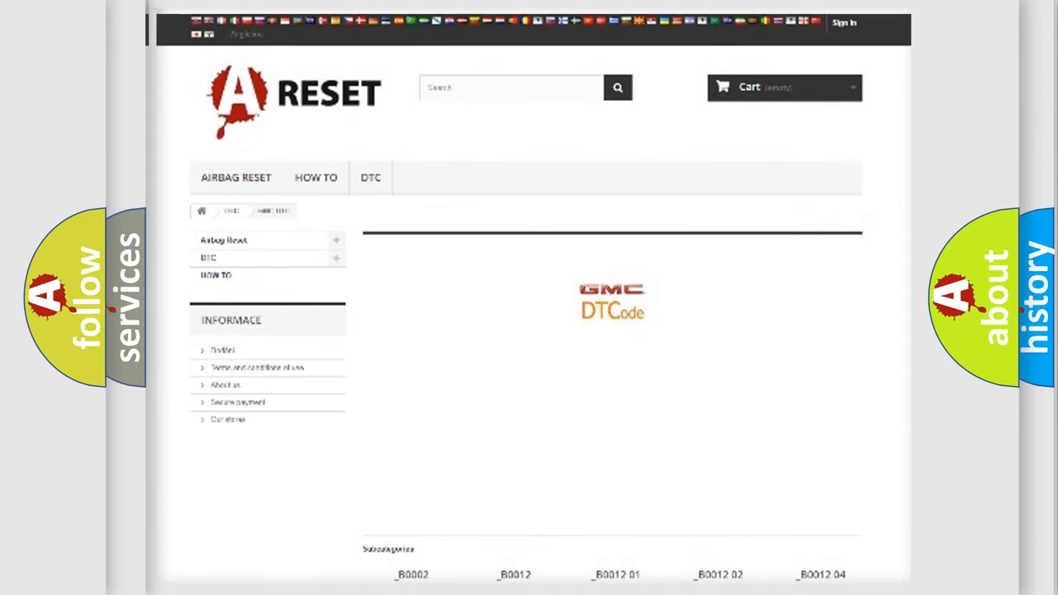